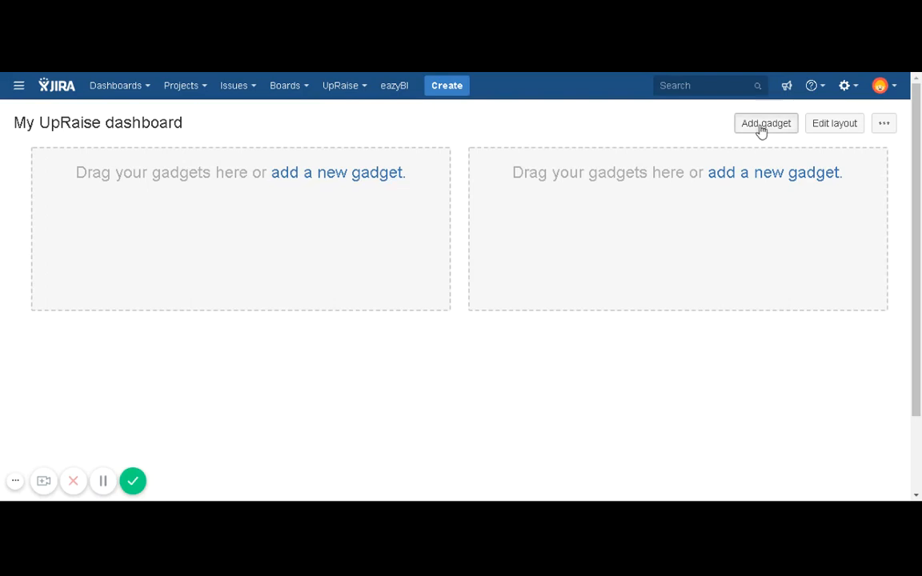
Open the gadget catalogue from the empty My UpRaise dashboard.
{"action": "left_click", "coordinate": [765, 123]}
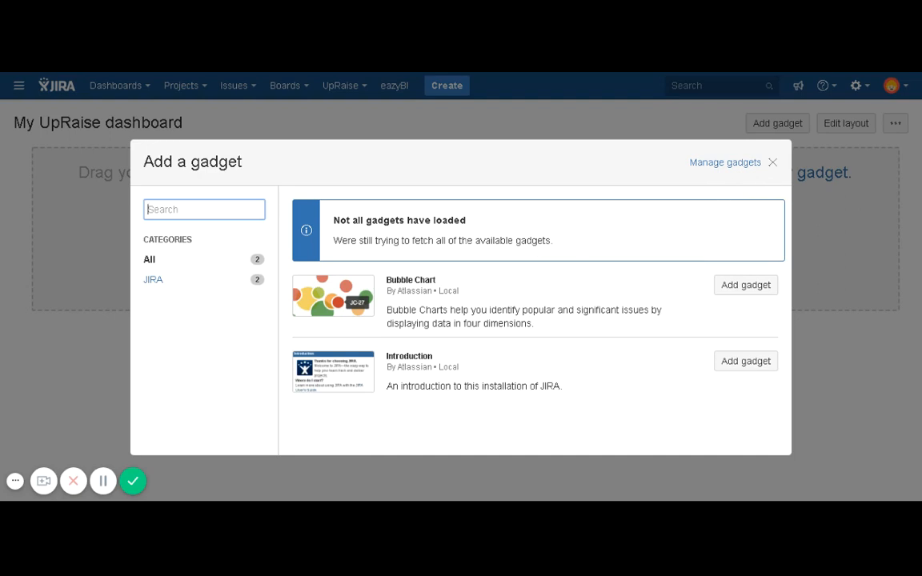
Search the catalogue for 'UpRaise' and scroll down to Objective Cycle – Team OKRs.
{"action": "type", "text": "UpRaise"}
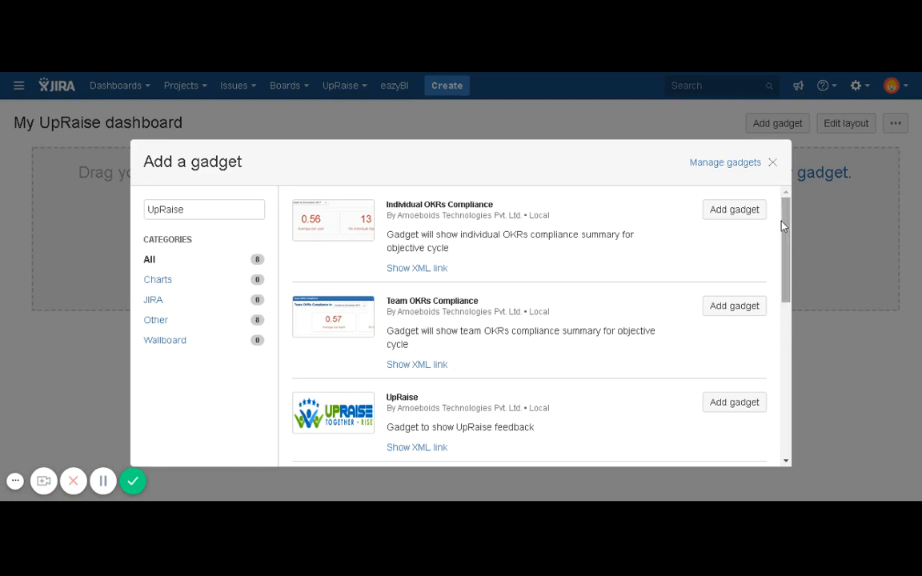
{"action": "mouse_move", "coordinate": [646, 311]}
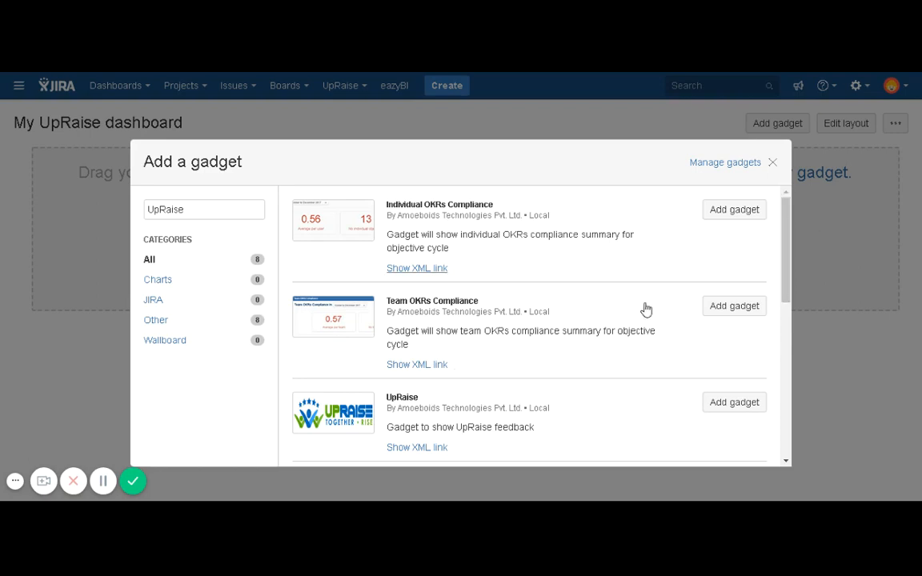
{"action": "scroll", "scroll_direction": "down", "scroll_amount": 3}
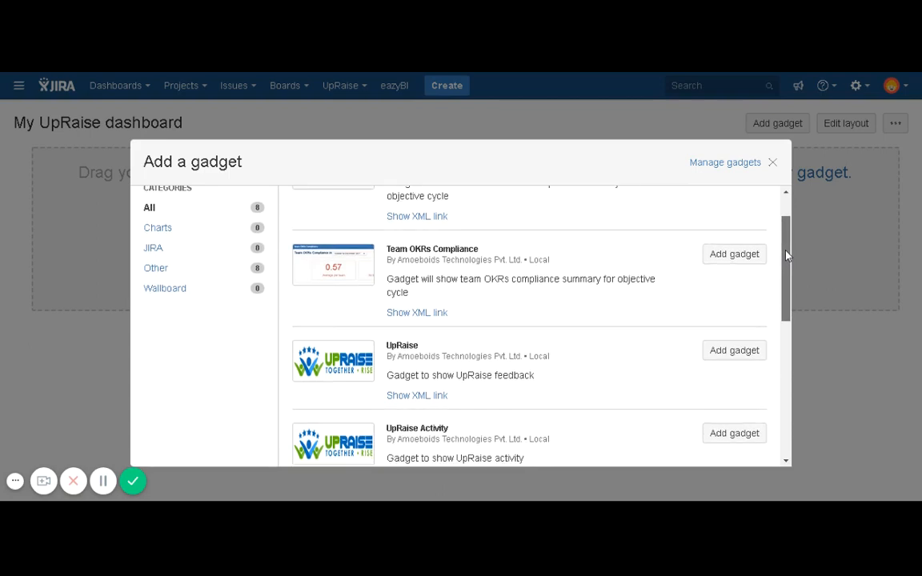
{"action": "scroll", "scroll_direction": "down", "scroll_amount": 3}
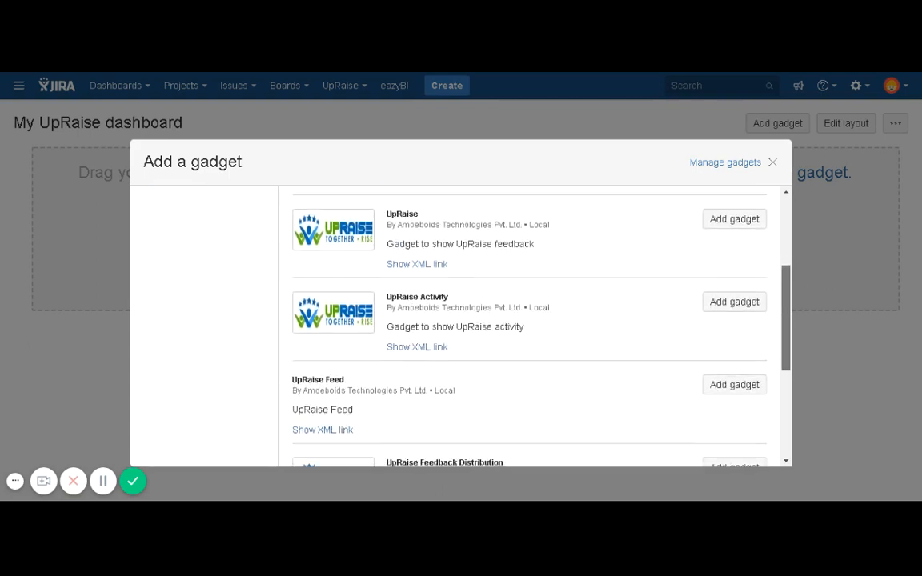
{"action": "scroll", "scroll_direction": "down", "scroll_amount": 3}
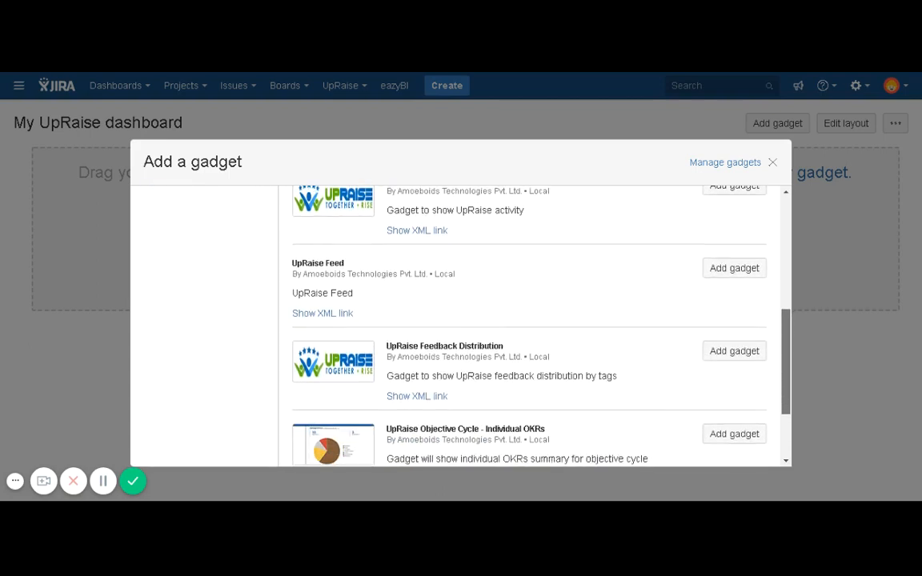
{"action": "scroll", "scroll_direction": "down", "scroll_amount": 3}
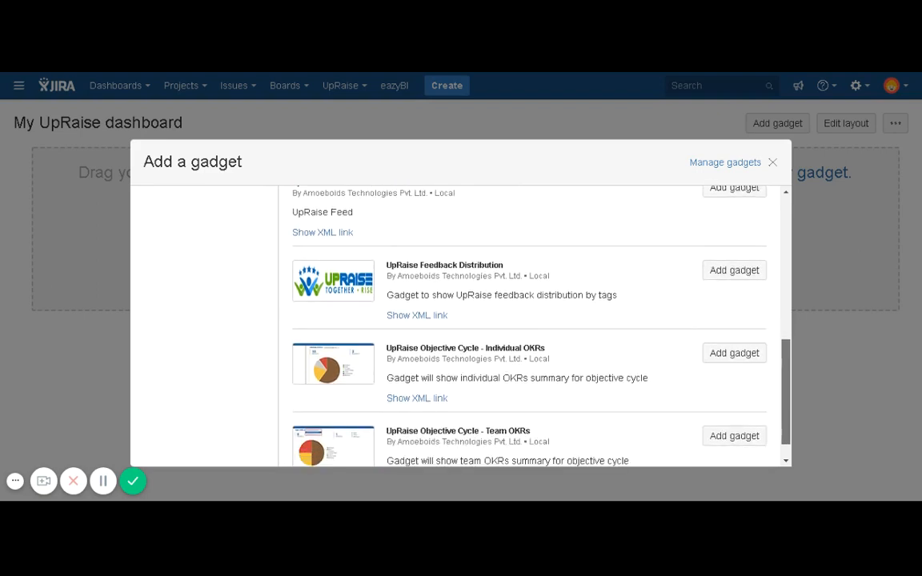
{"action": "scroll", "scroll_direction": "down", "scroll_amount": 3}
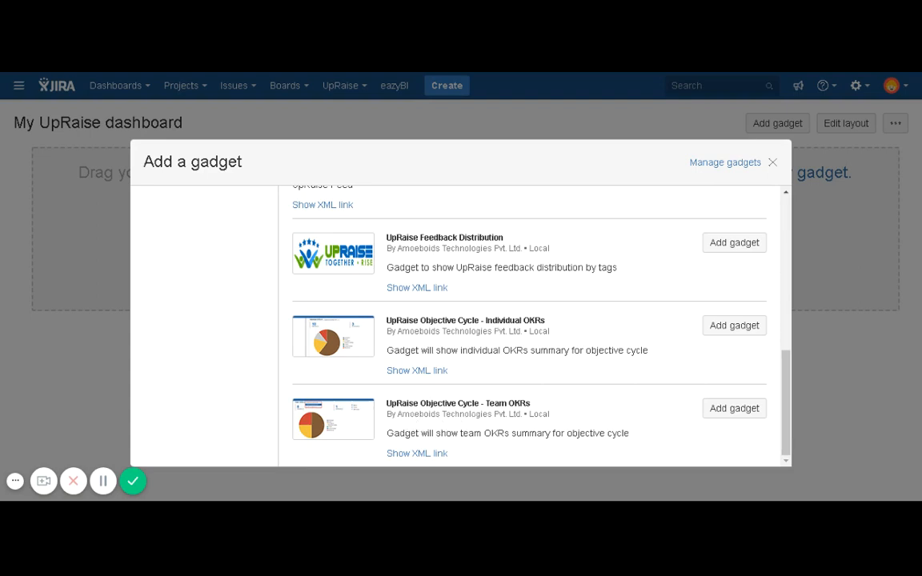
Add the Objective Cycle – Team OKRs and Individual OKRs gadgets.
{"action": "left_click", "coordinate": [733, 325]}
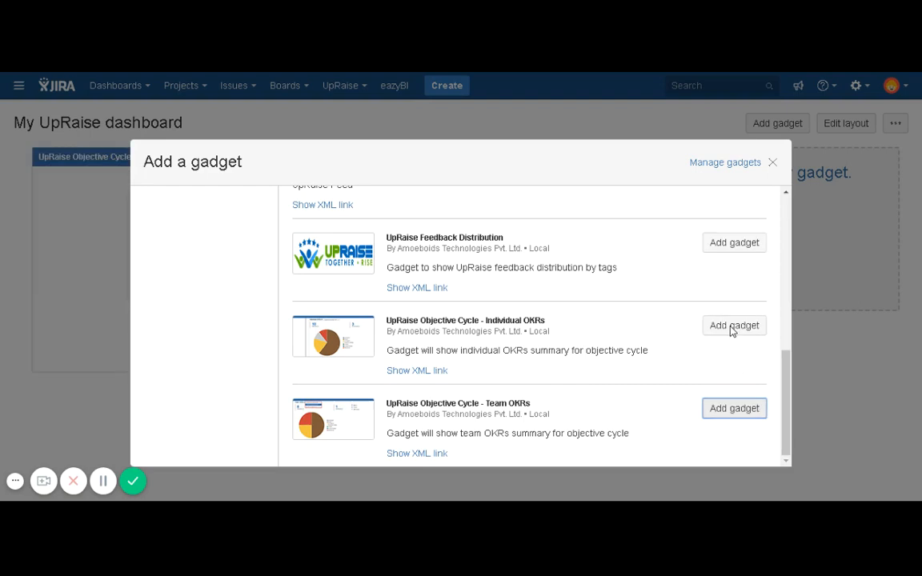
{"action": "left_click", "coordinate": [734, 325]}
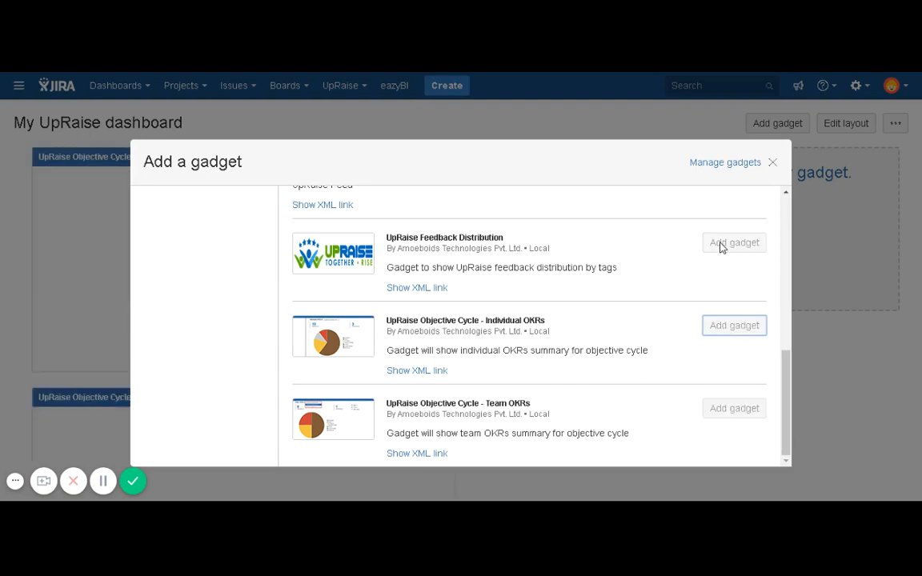
{"action": "mouse_move", "coordinate": [735, 249]}
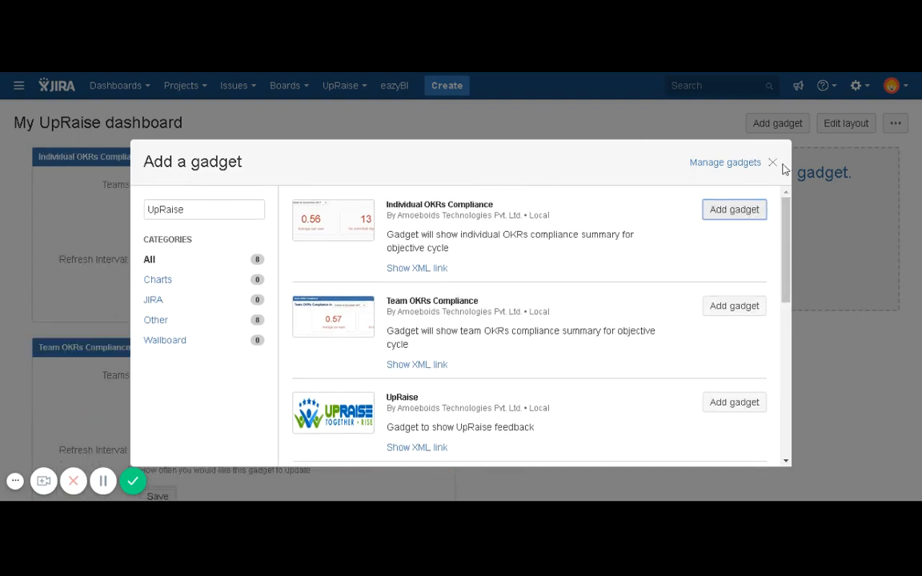
{"action": "mouse_move", "coordinate": [775, 167]}
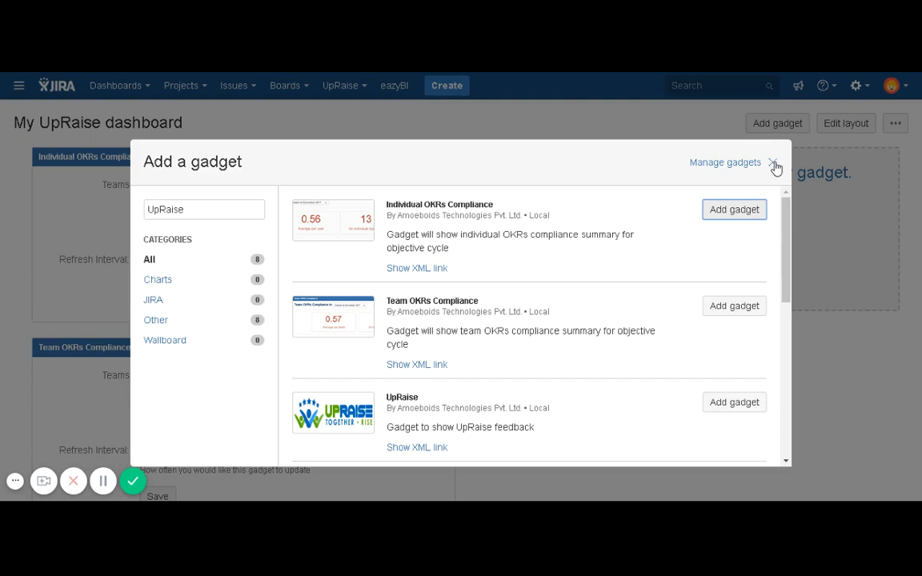
Close the gadget catalogue and review the stacked UpRaise gadgets on the dashboard.
{"action": "left_click", "coordinate": [773, 163]}
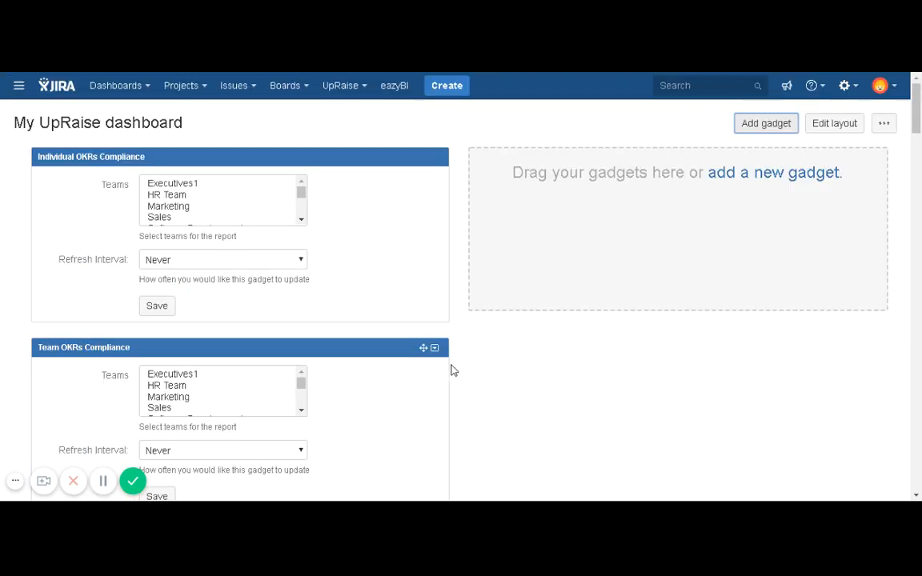
{"action": "mouse_move", "coordinate": [589, 238]}
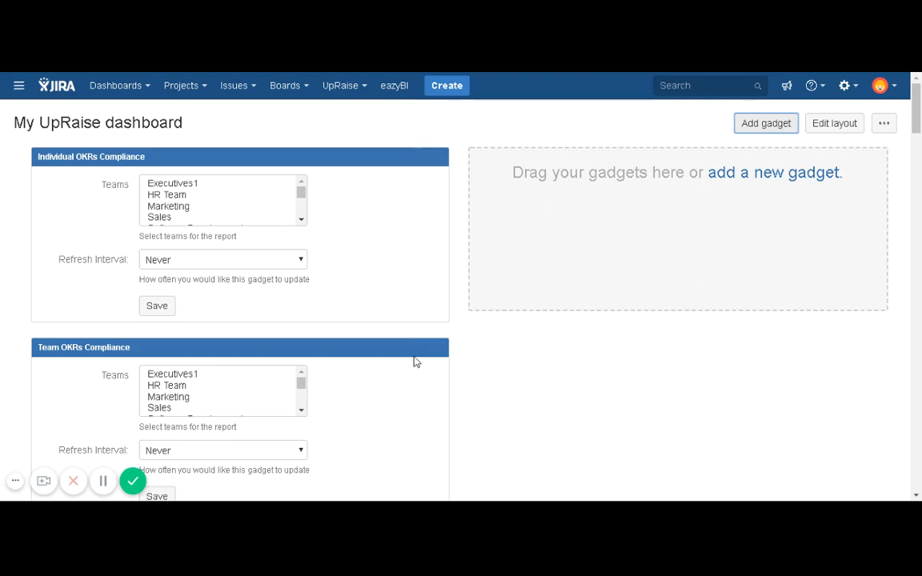
{"action": "scroll", "scroll_direction": "down", "scroll_amount": 3}
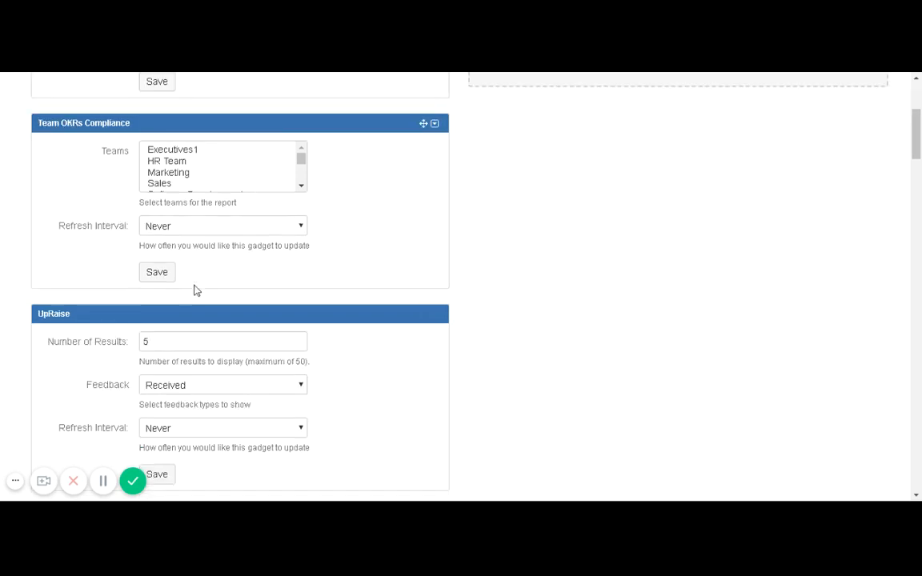
{"action": "scroll", "scroll_direction": "down", "scroll_amount": 3}
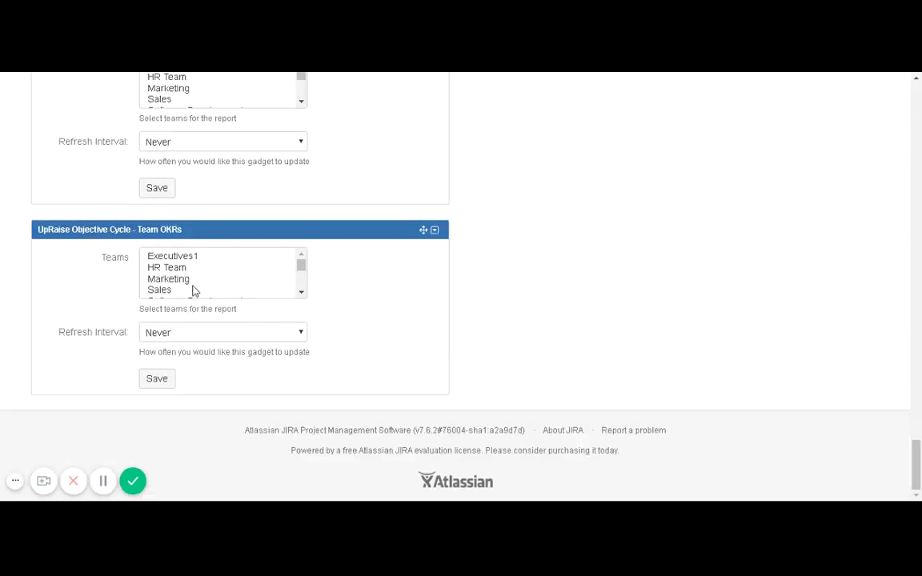
{"action": "mouse_move", "coordinate": [342, 398]}
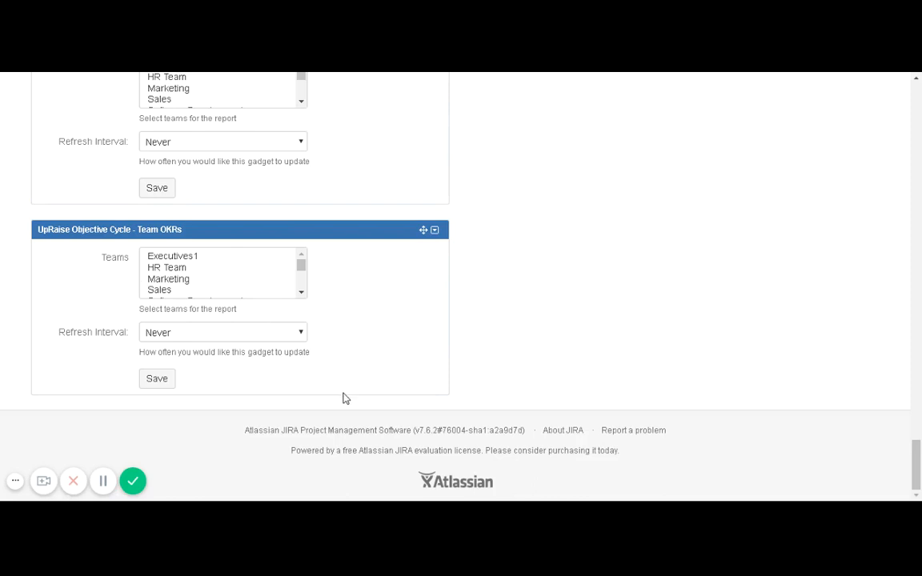